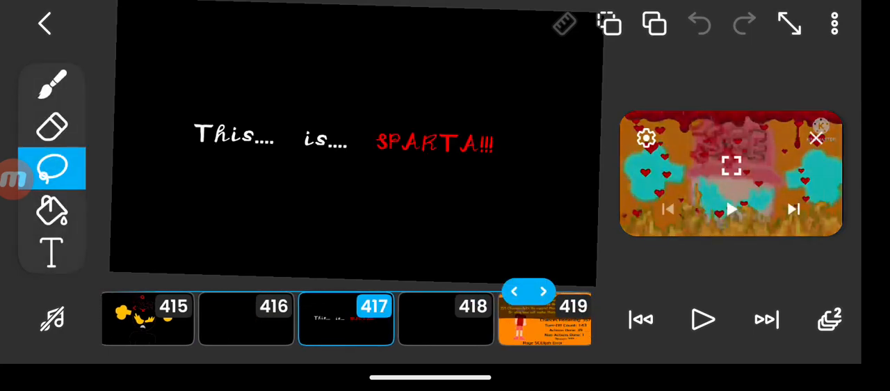
# Step: Advance from the SPARTA title frame 417 to blank frame 418
pyautogui.click(730, 209)
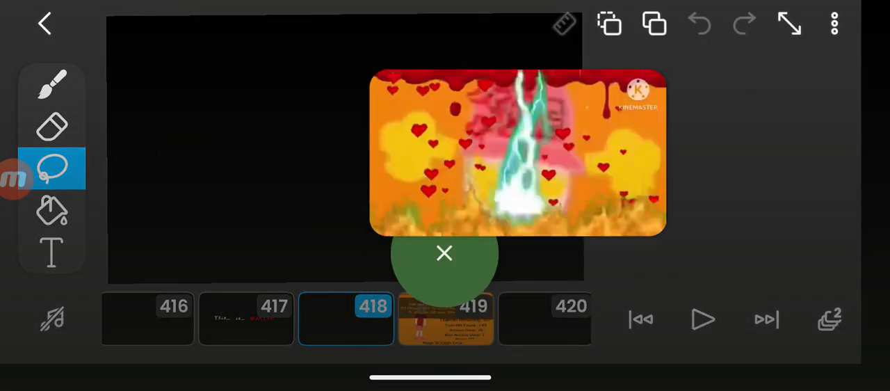
# Step: Drag the reference video to the upper right and step to blank frame 420
pyautogui.moveTo(516, 151); pyautogui.dragTo(706, 98)
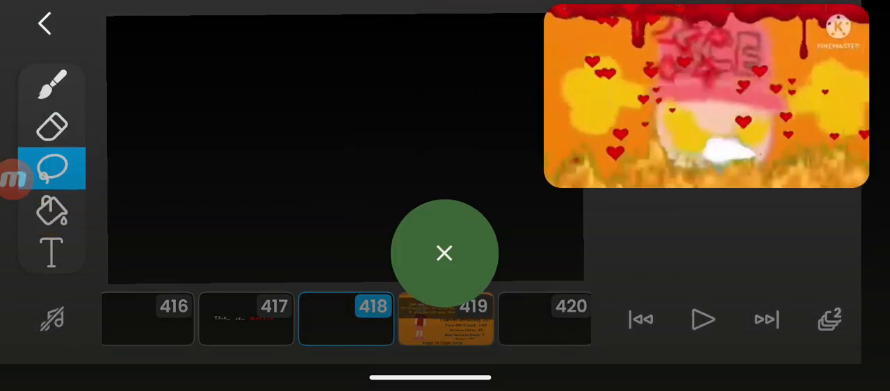
pyautogui.click(445, 252)
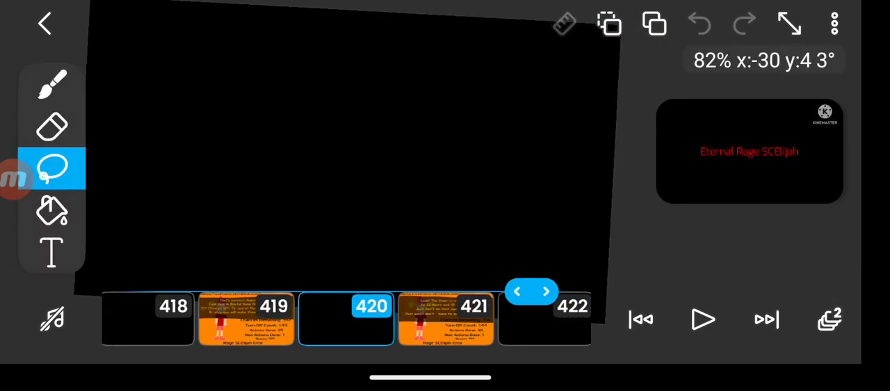
# Step: Step forward past the red drawing on frame 430 to blank frame 431
pyautogui.click(546, 290)
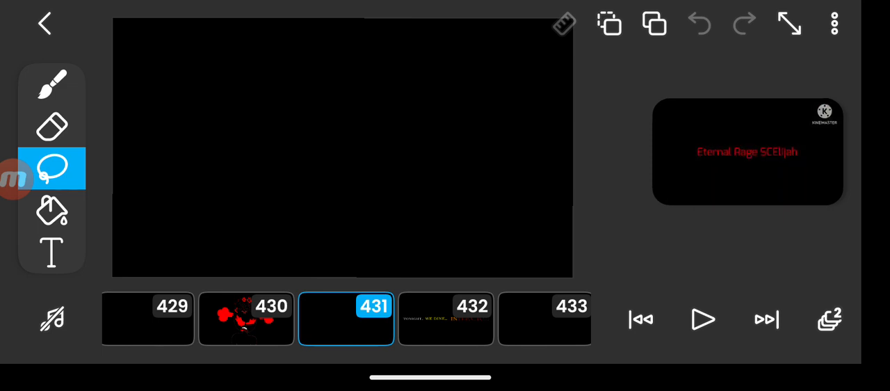
# Step: Move the floating reference video to the right, with blank frame 433 open
pyautogui.click(748, 153)
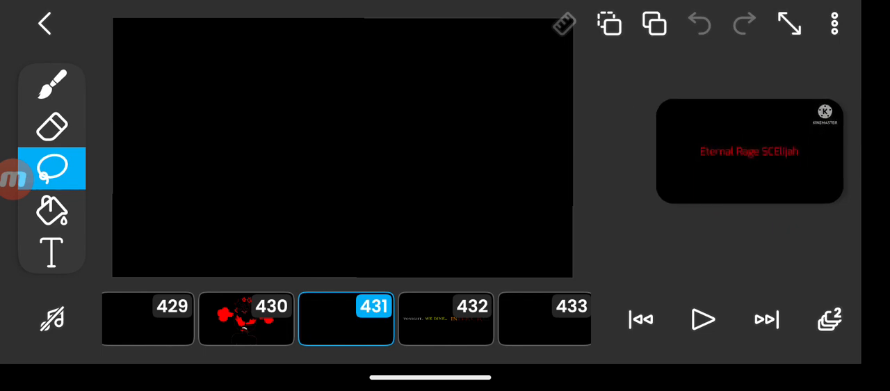
pyautogui.click(750, 152)
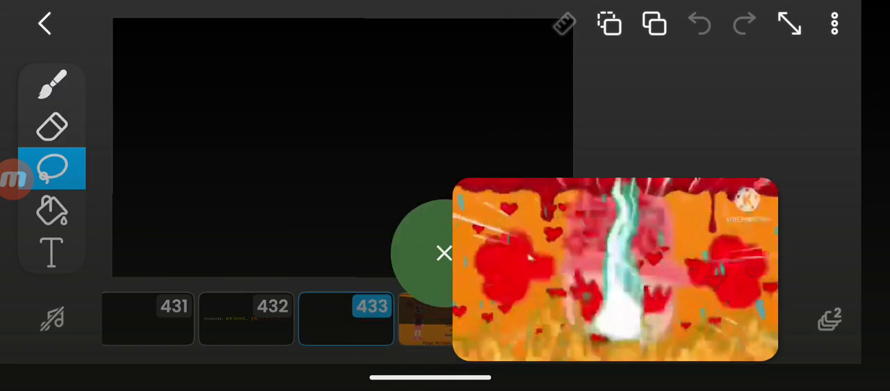
pyautogui.click(444, 252)
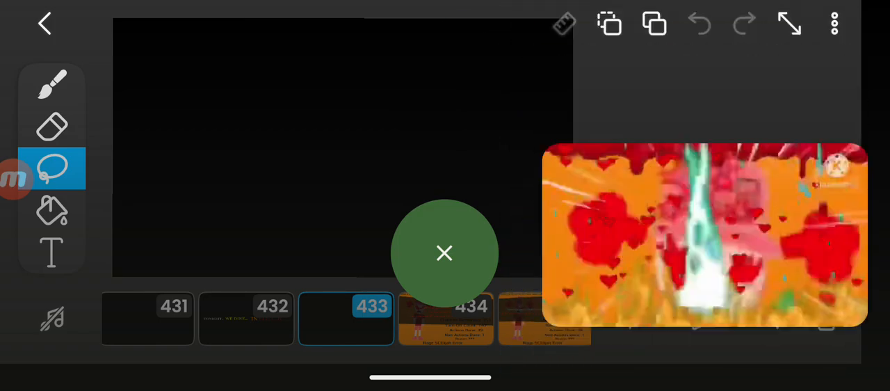
# Step: Reposition the reference video to the top-left corner over the tool bar
pyautogui.click(445, 253)
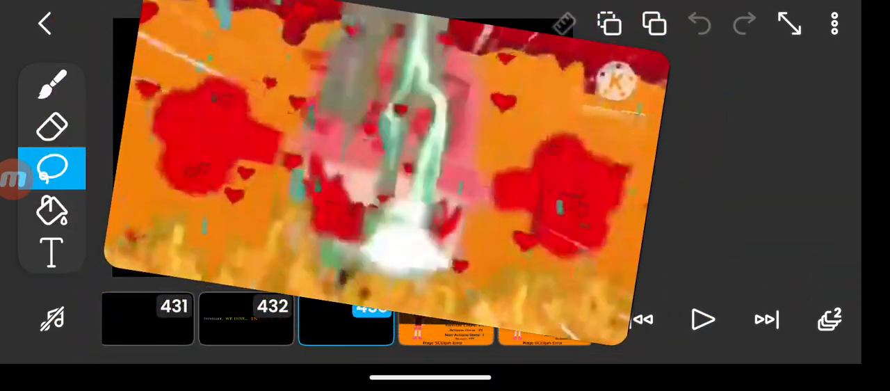
pyautogui.click(346, 319)
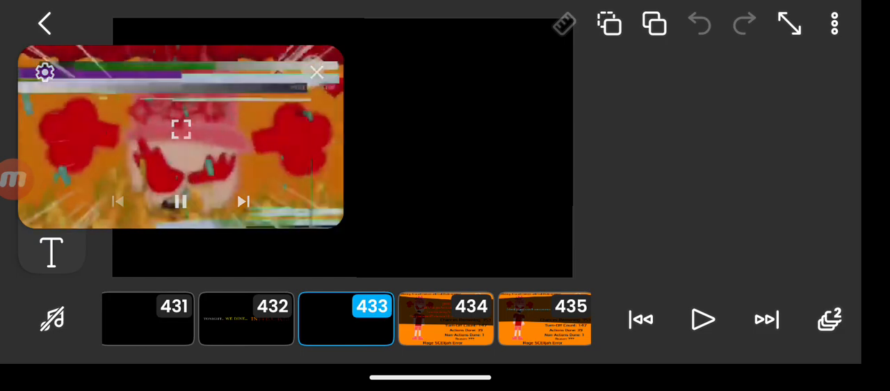
# Step: Animate to frame 444 headed 'Actions that will be done:', then pull down notifications
pyautogui.click(318, 71)
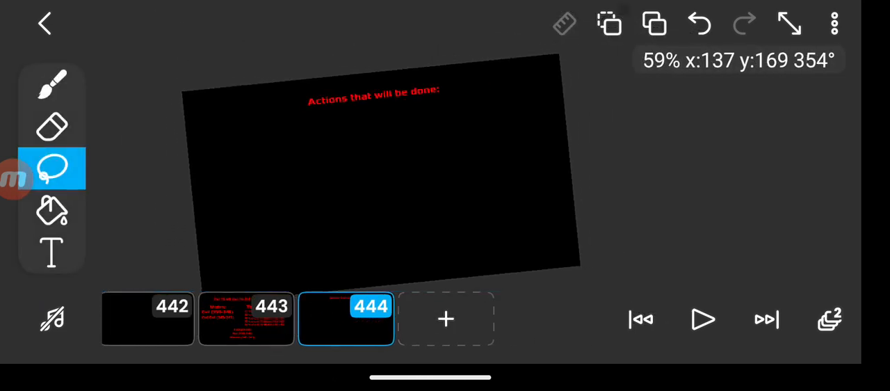
pyautogui.scroll(-3)
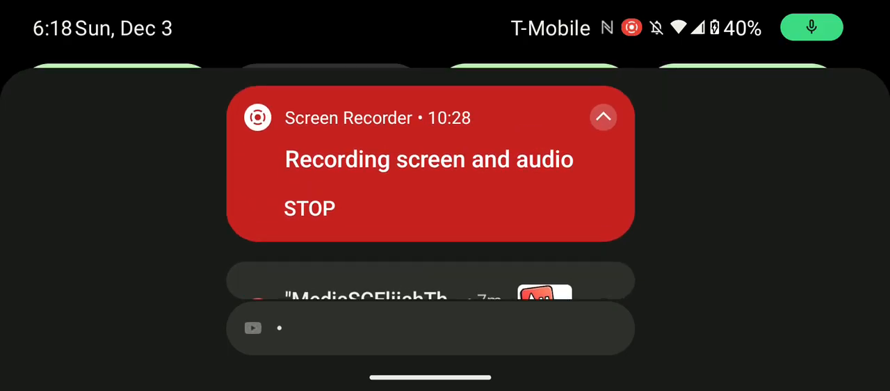